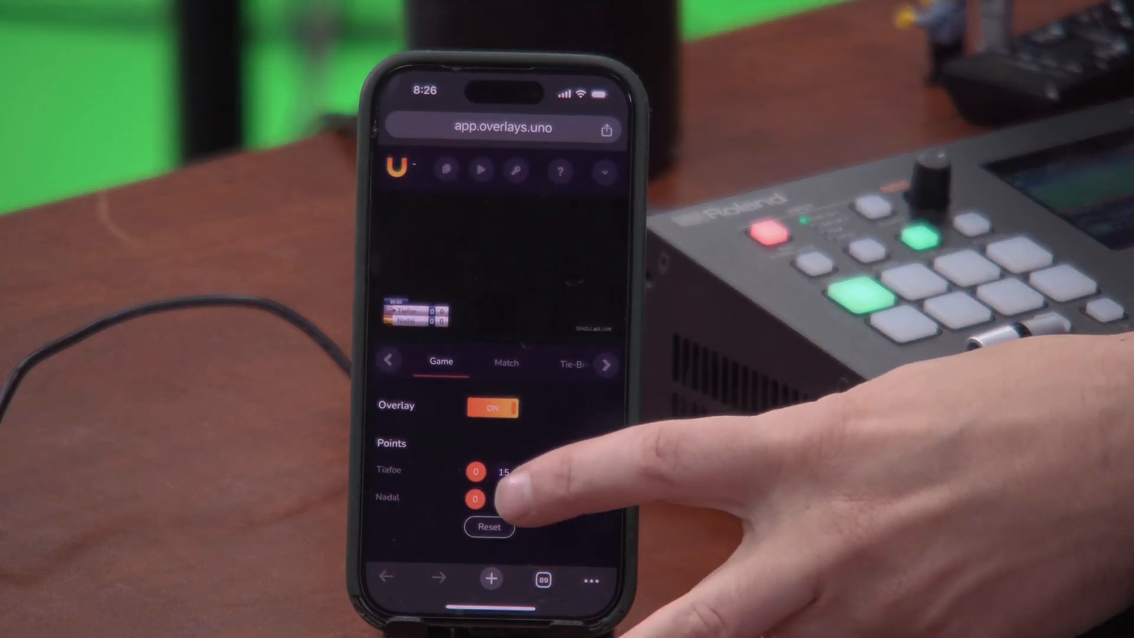
Step: Set Tiafoe's point score to 15 in the Game tab's Points section
click(504, 471)
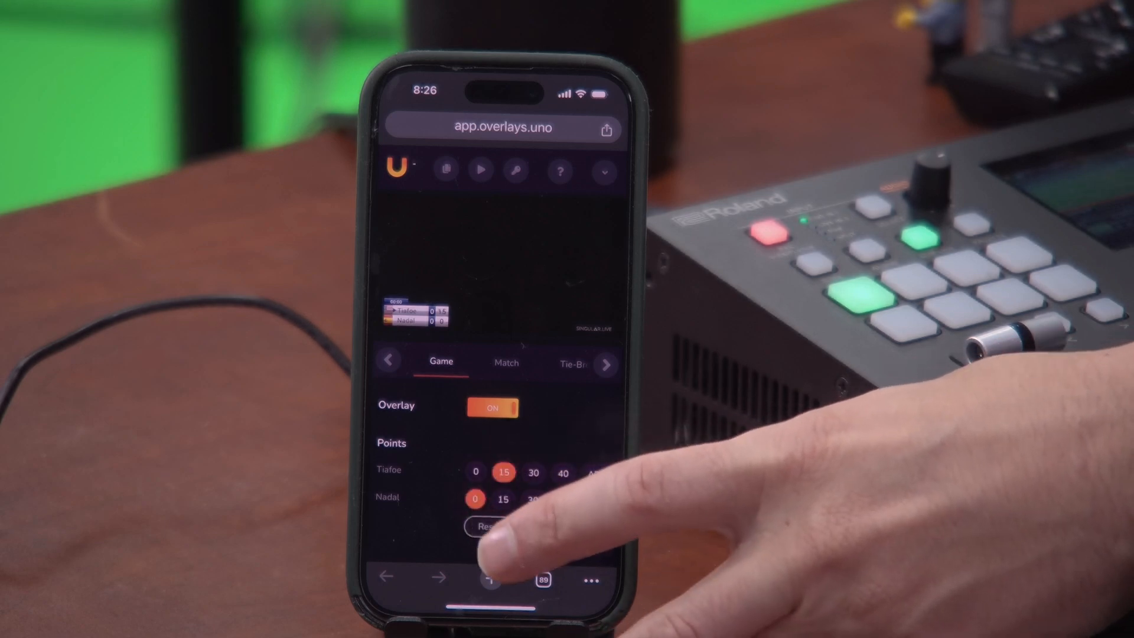